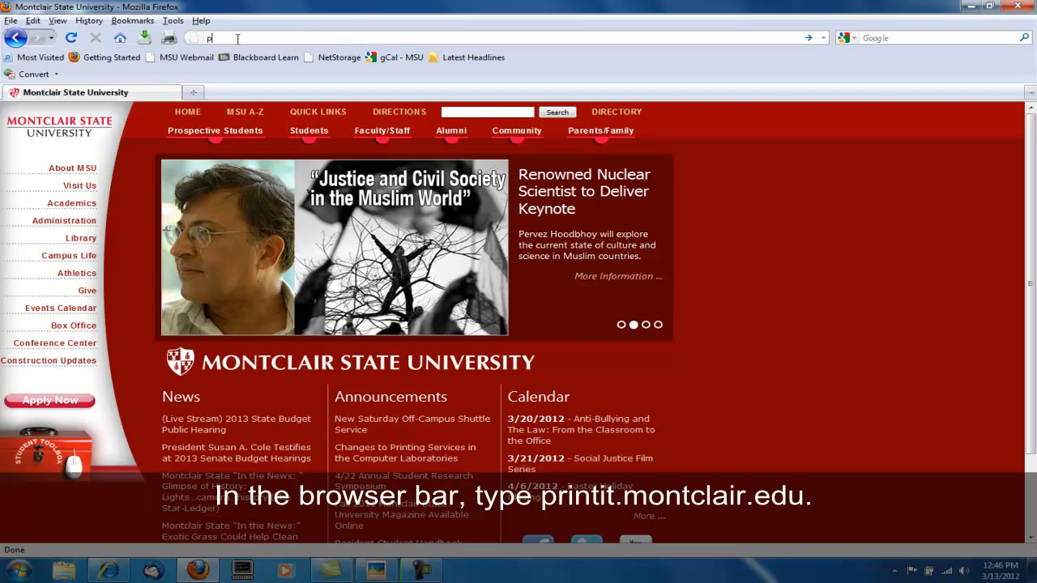
# Navigate Firefox to printit.montclair.edu to reach the PaperCut login page.
pyautogui.write('printit')
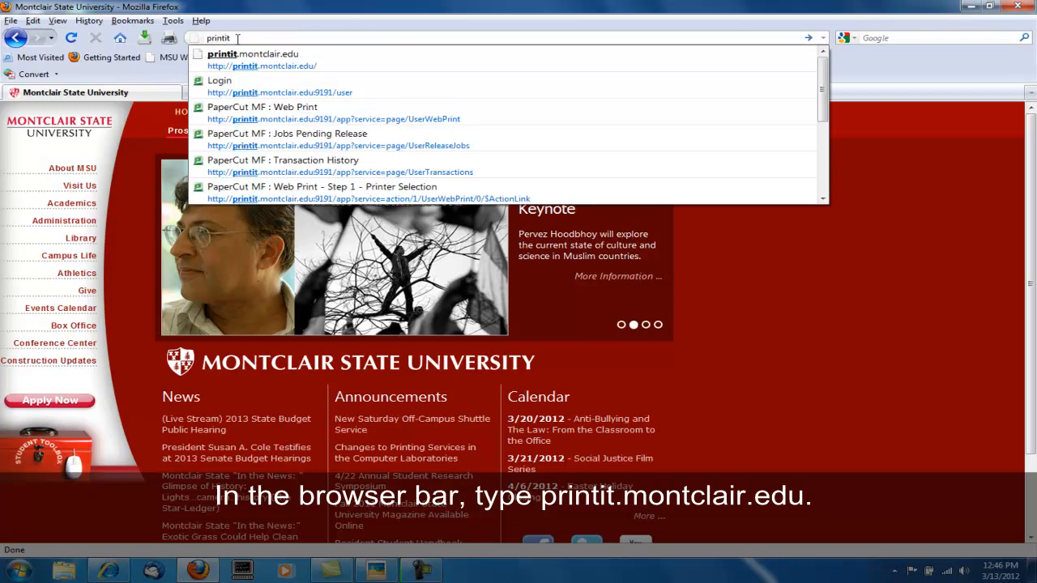
pyautogui.write('.montclair.edu:9191/user')
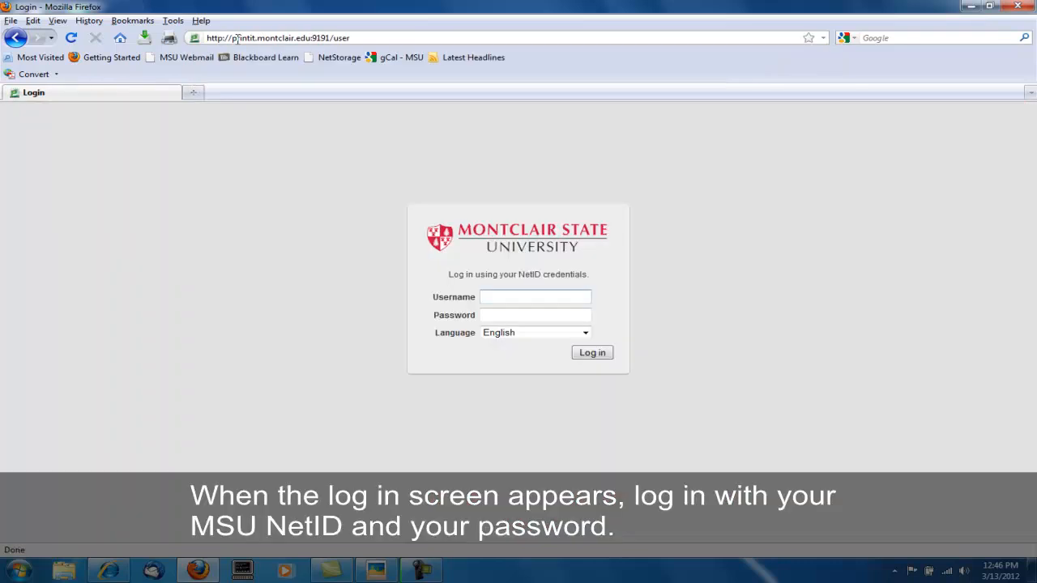
pyautogui.moveTo(564, 274)
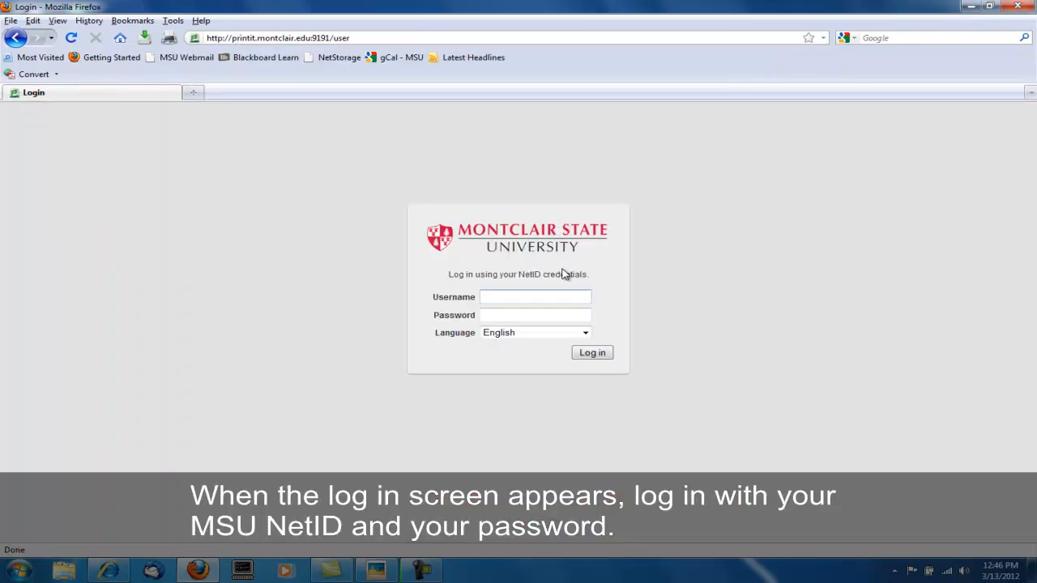
# Sign in as labuser and go to the Web Print list of previous jobs.
pyautogui.write('labuser')
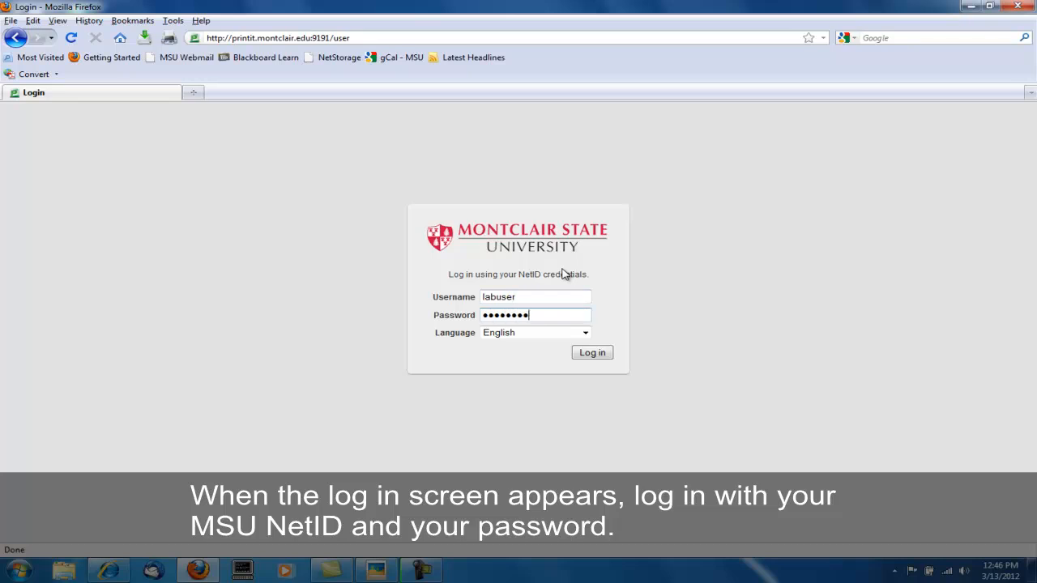
pyautogui.click(592, 354)
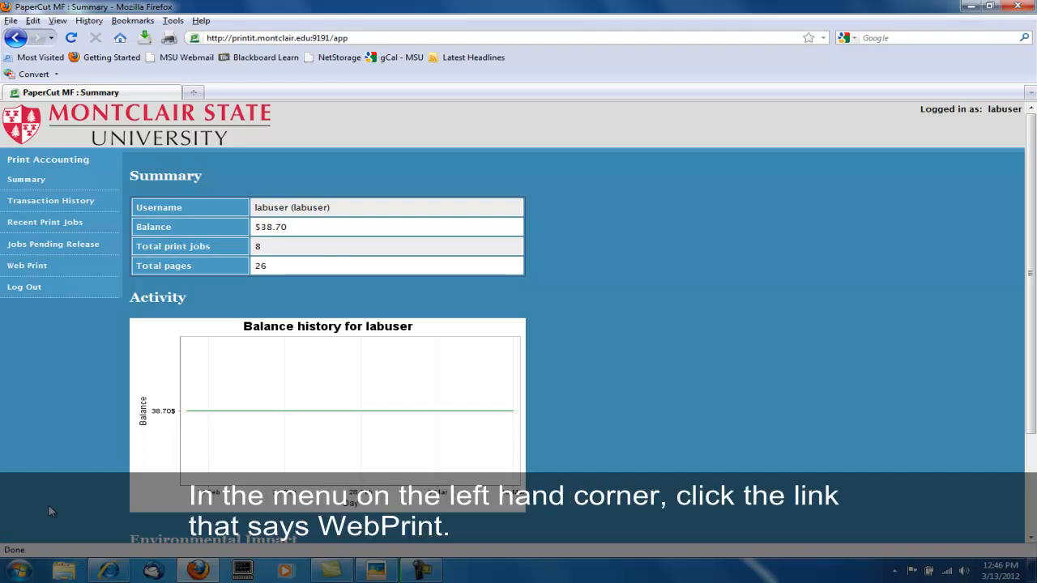
pyautogui.moveTo(3, 353)
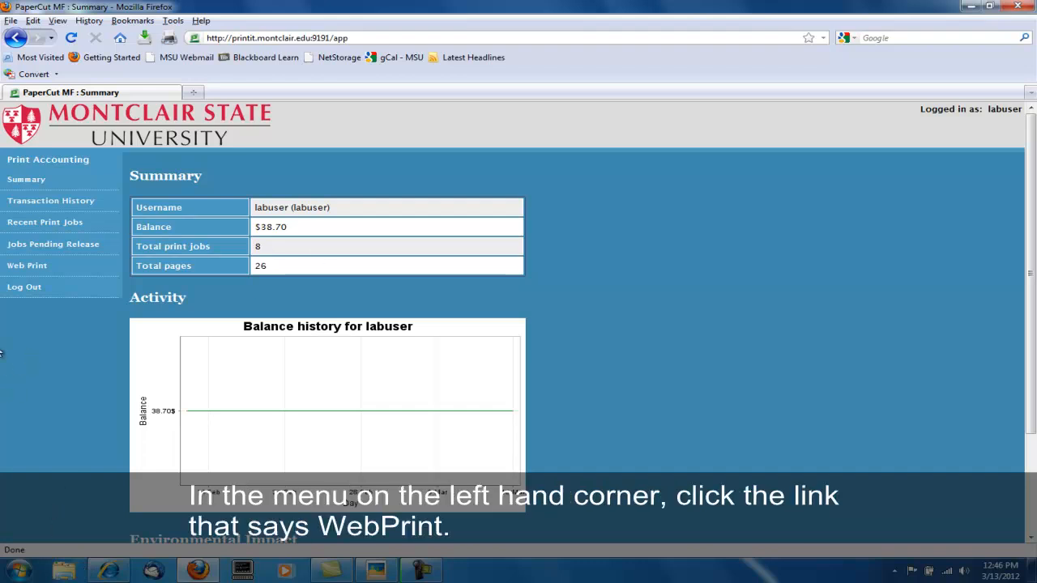
pyautogui.click(26, 266)
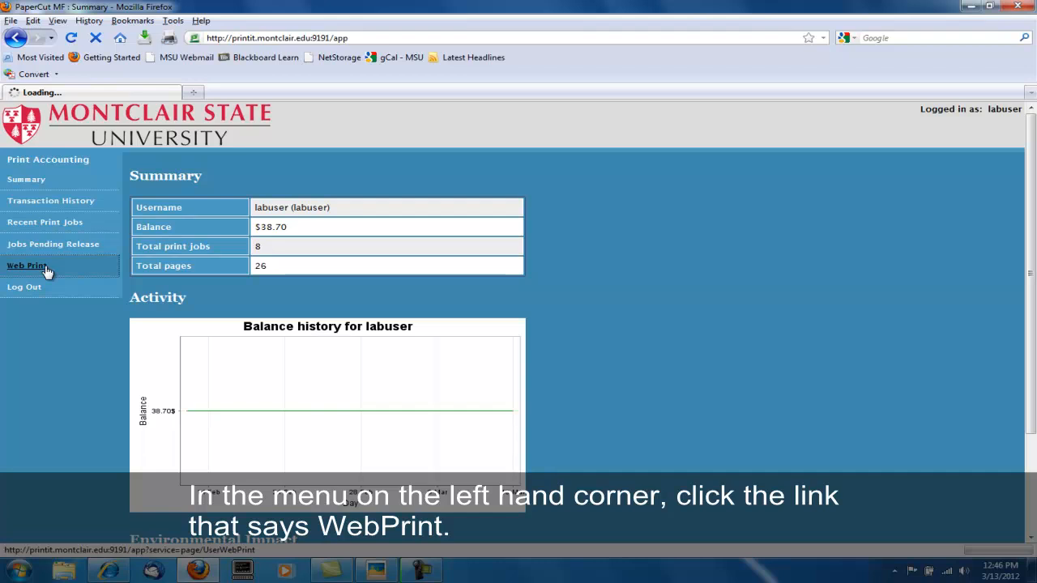
pyautogui.click(26, 266)
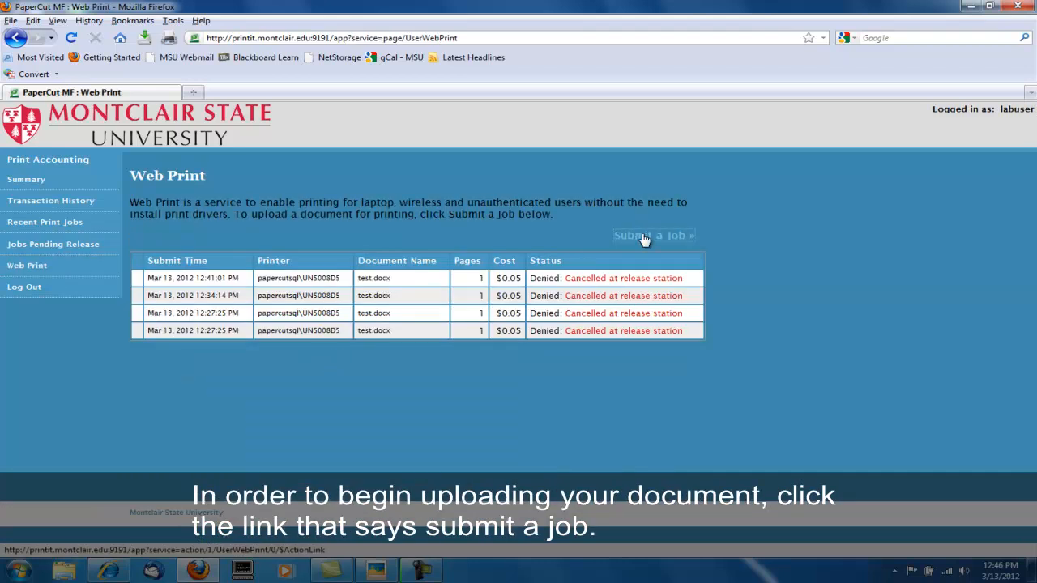
# Submit a new job on printer UN5008D5 (University Hall Room 5008) and continue to Print Options.
pyautogui.click(653, 235)
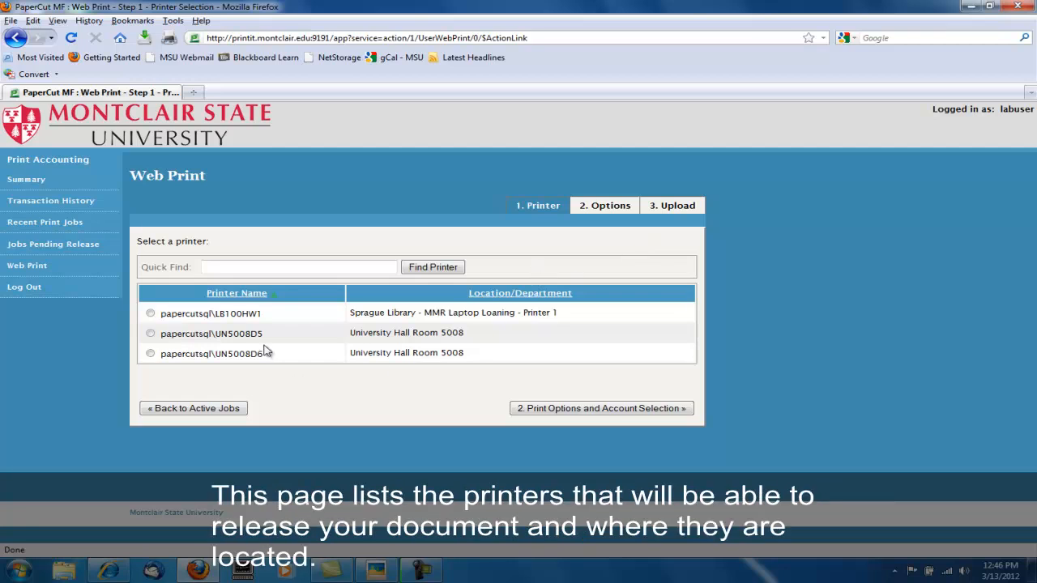
pyautogui.moveTo(192, 408)
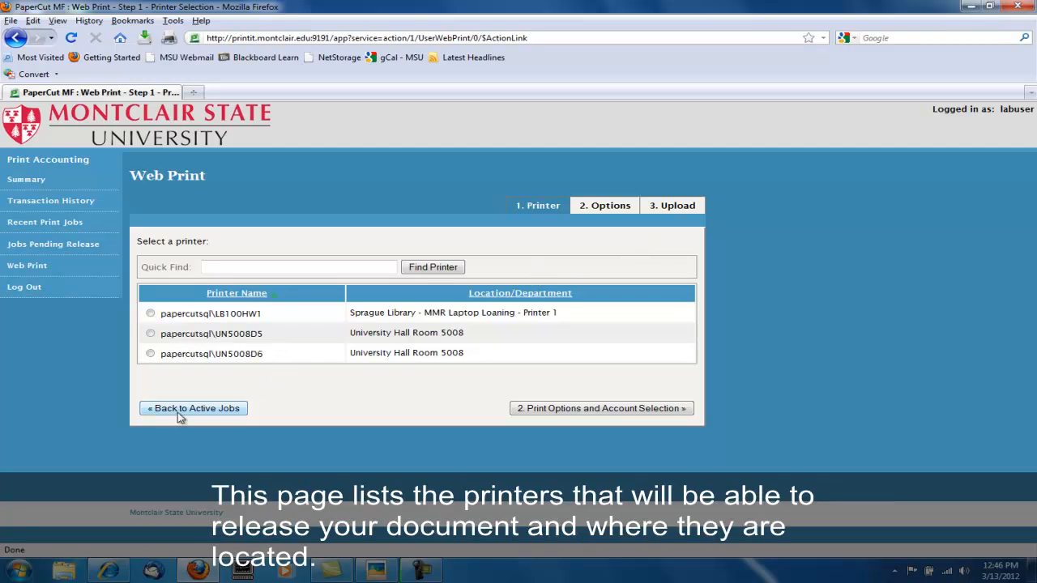
pyautogui.moveTo(420, 295)
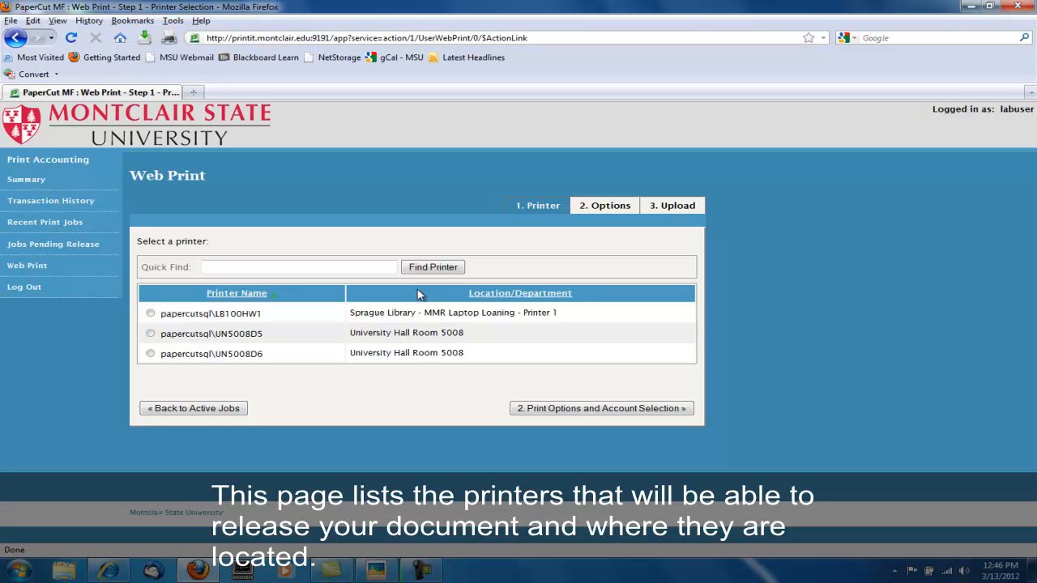
pyautogui.moveTo(269, 318)
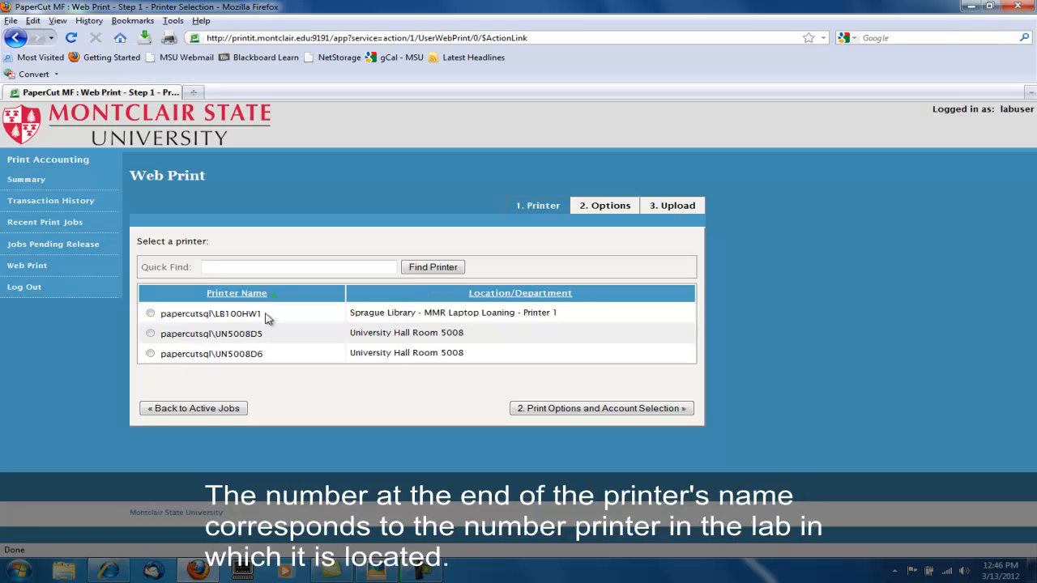
pyautogui.doubleClick(254, 315)
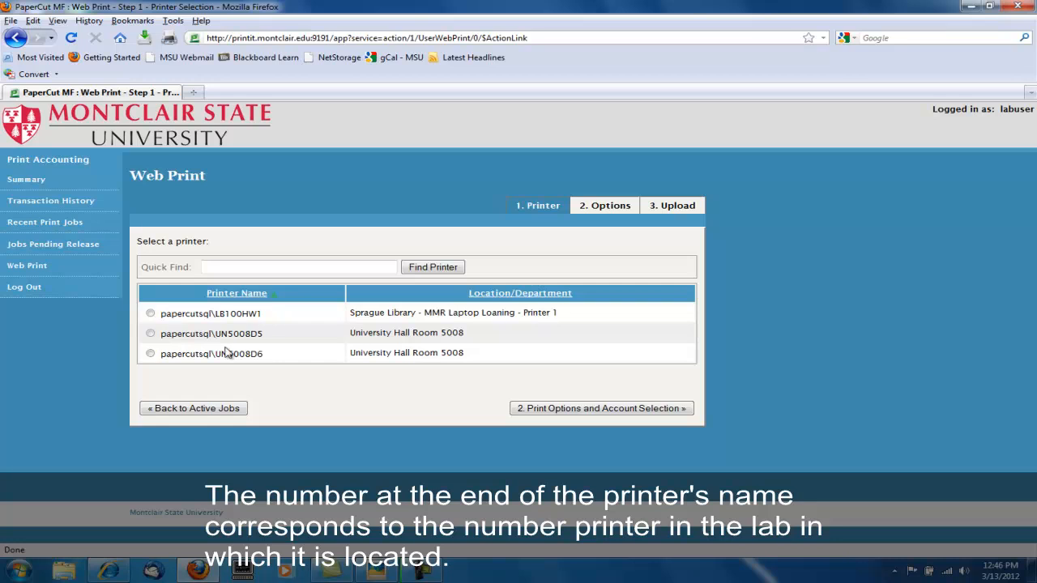
pyautogui.click(151, 334)
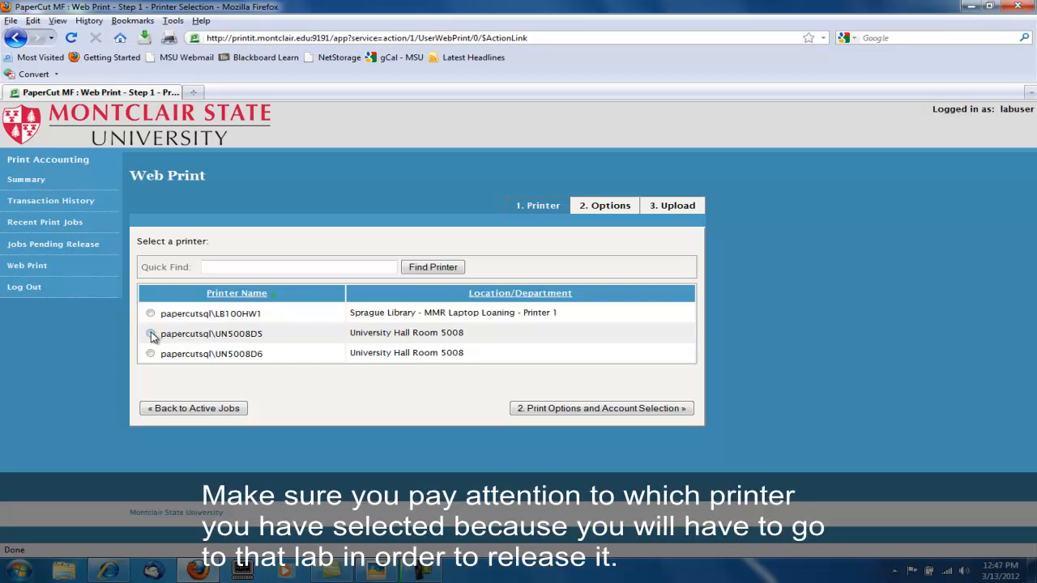
pyautogui.click(151, 334)
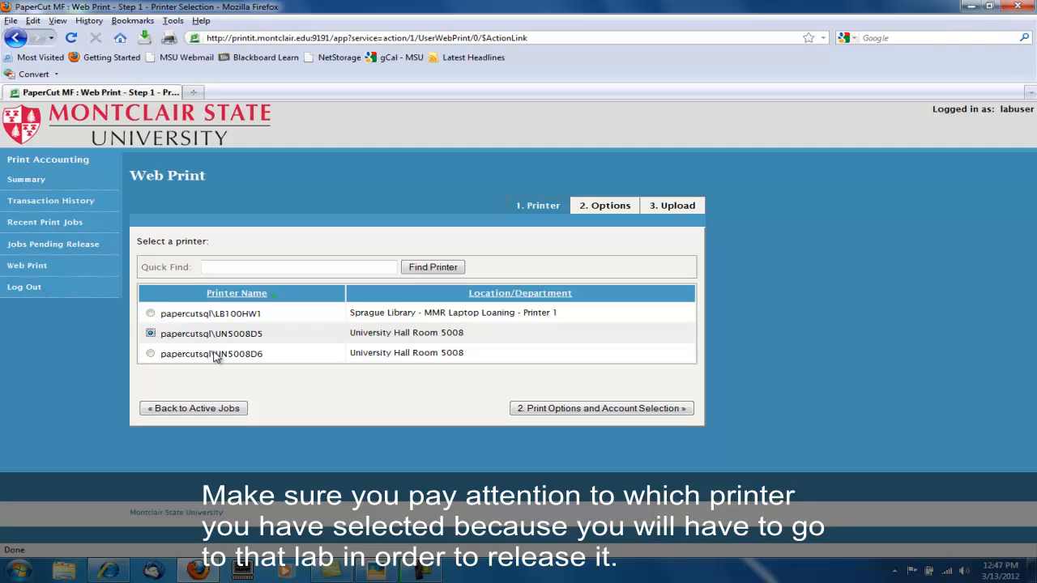
pyautogui.moveTo(431, 425)
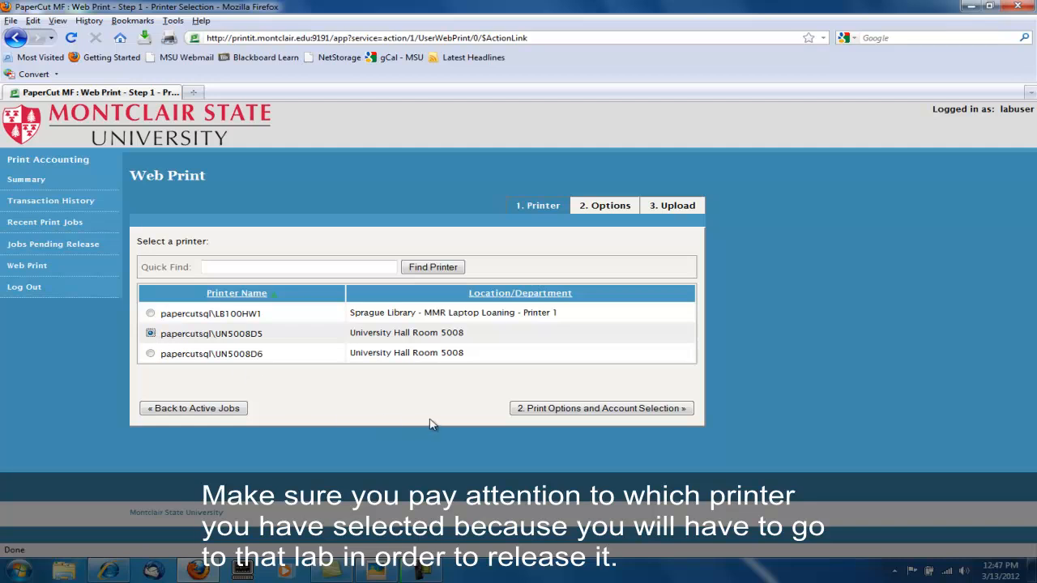
pyautogui.moveTo(601, 408)
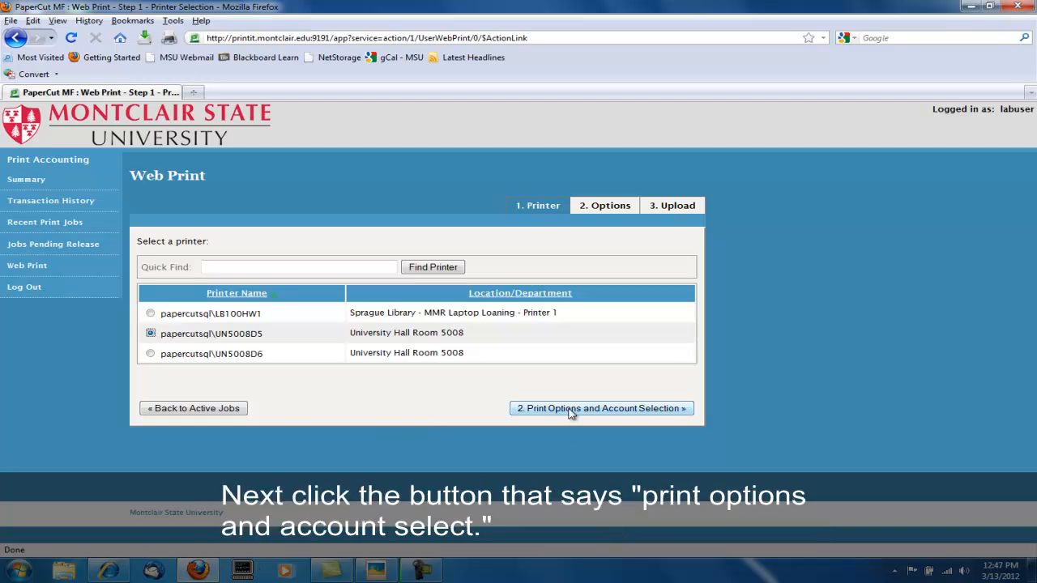
pyautogui.click(602, 409)
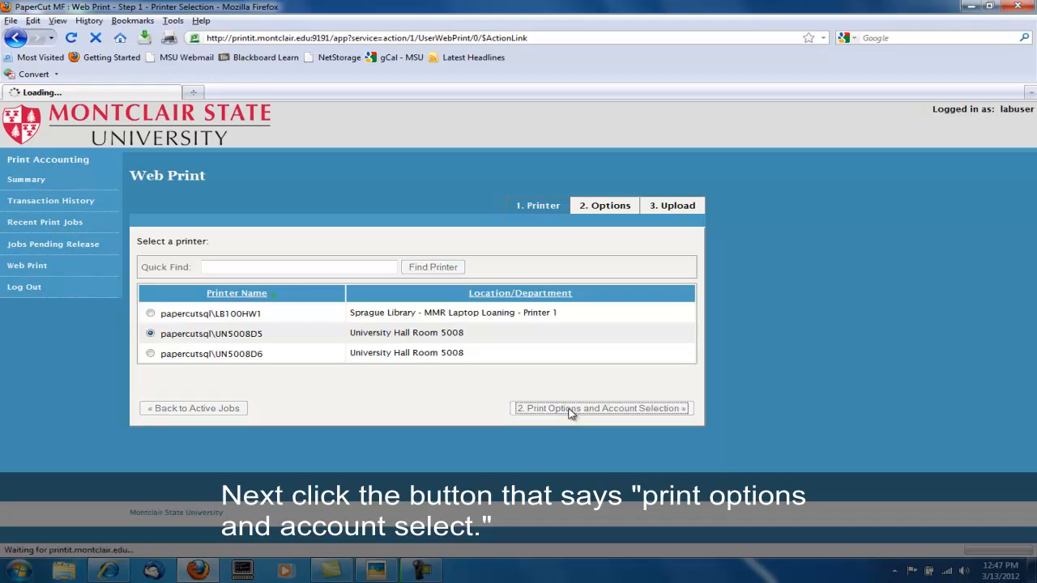
pyautogui.click(600, 408)
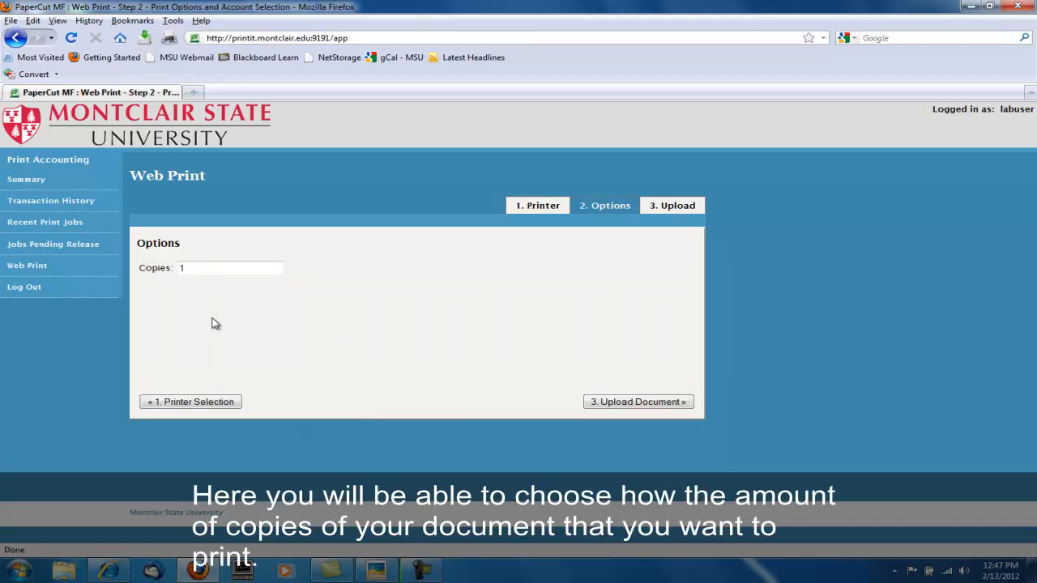
# Leave Copies at 1 and proceed to the Upload Document step.
pyautogui.click(230, 267)
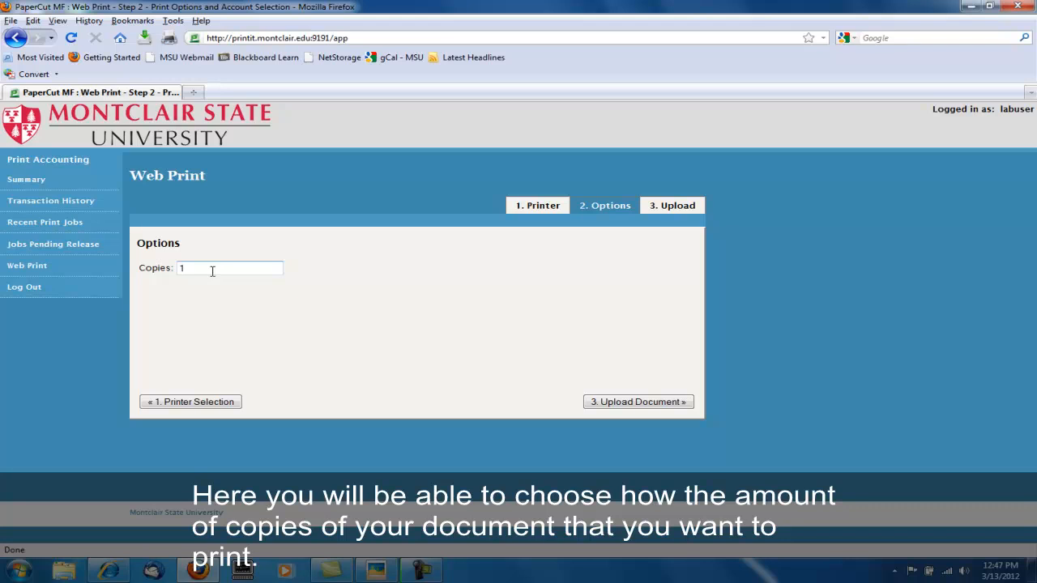
pyautogui.moveTo(638, 402)
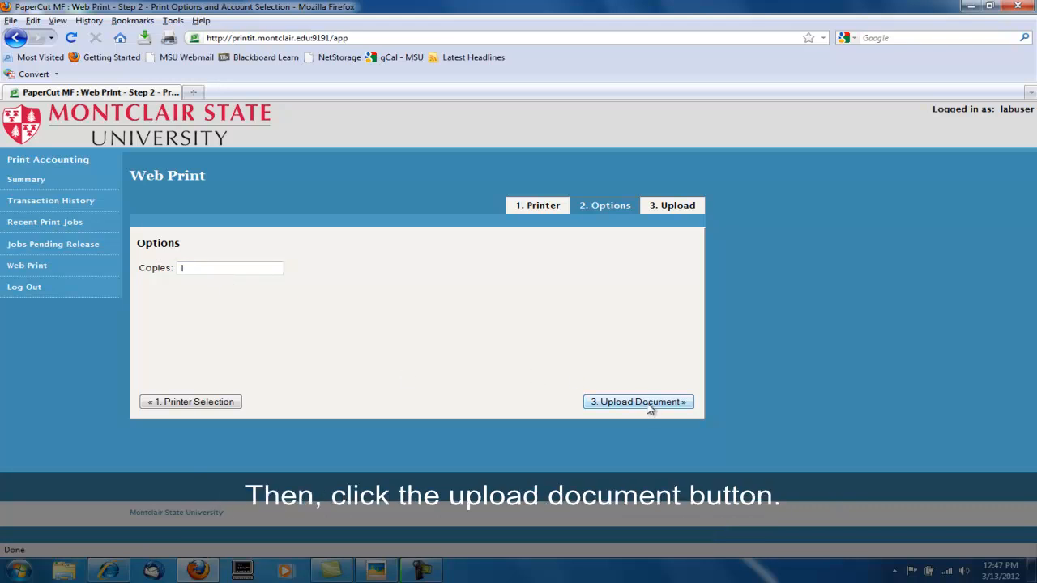
pyautogui.click(639, 402)
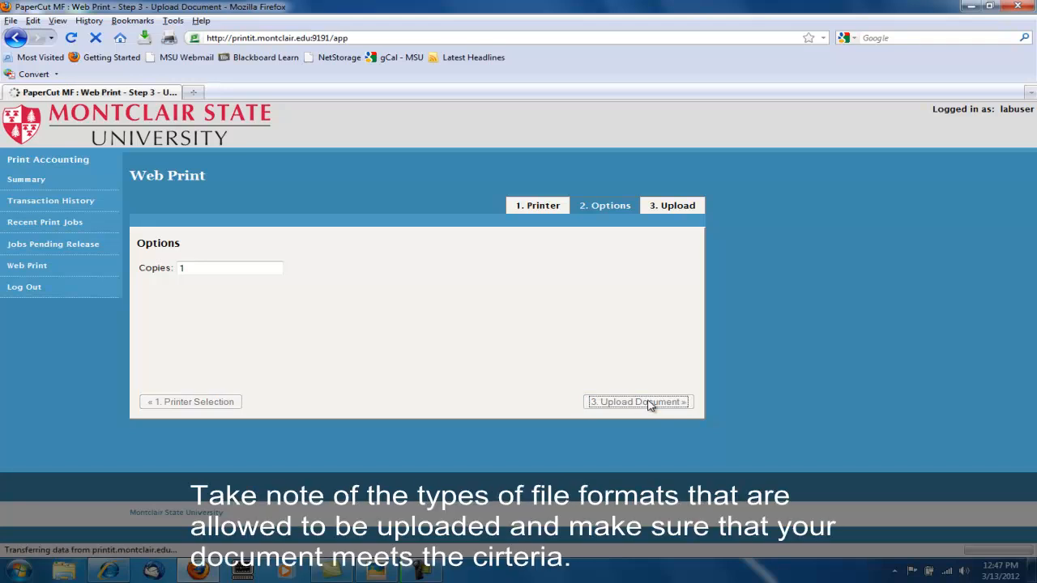
# Browse to test.docx on the Desktop and upload it to complete the print job.
pyautogui.click(638, 402)
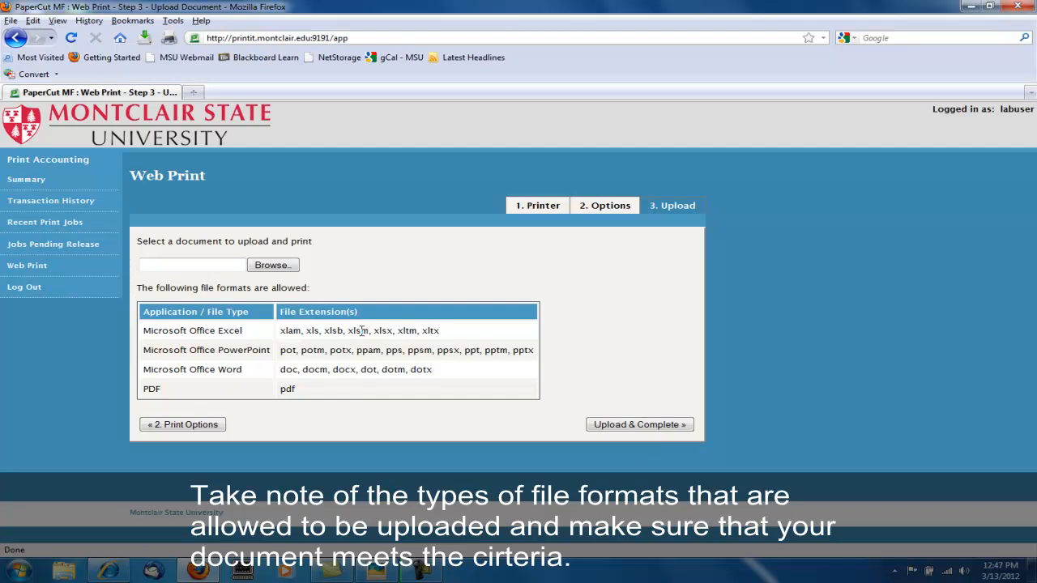
pyautogui.moveTo(268, 290)
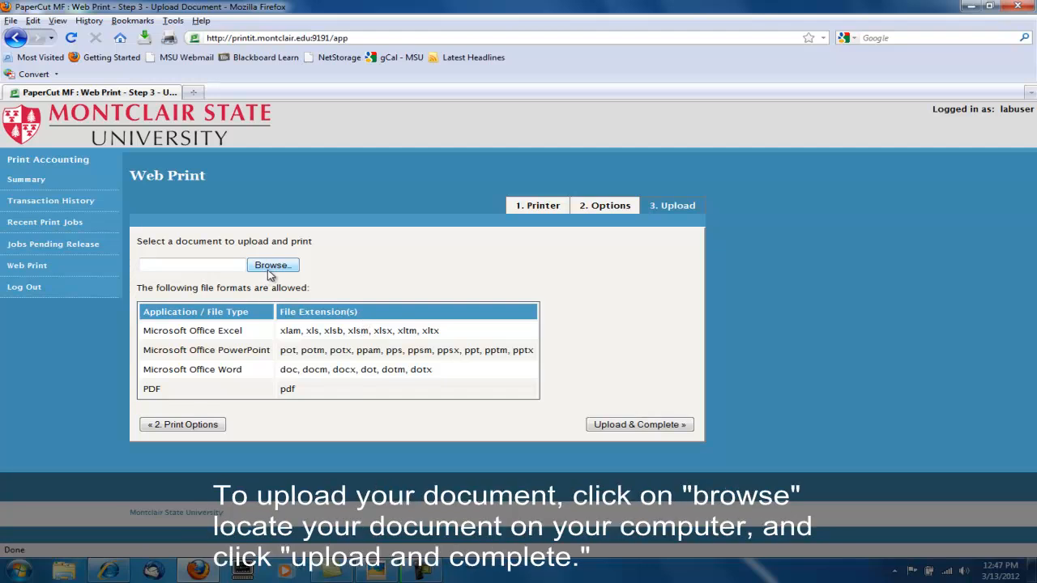
pyautogui.click(272, 266)
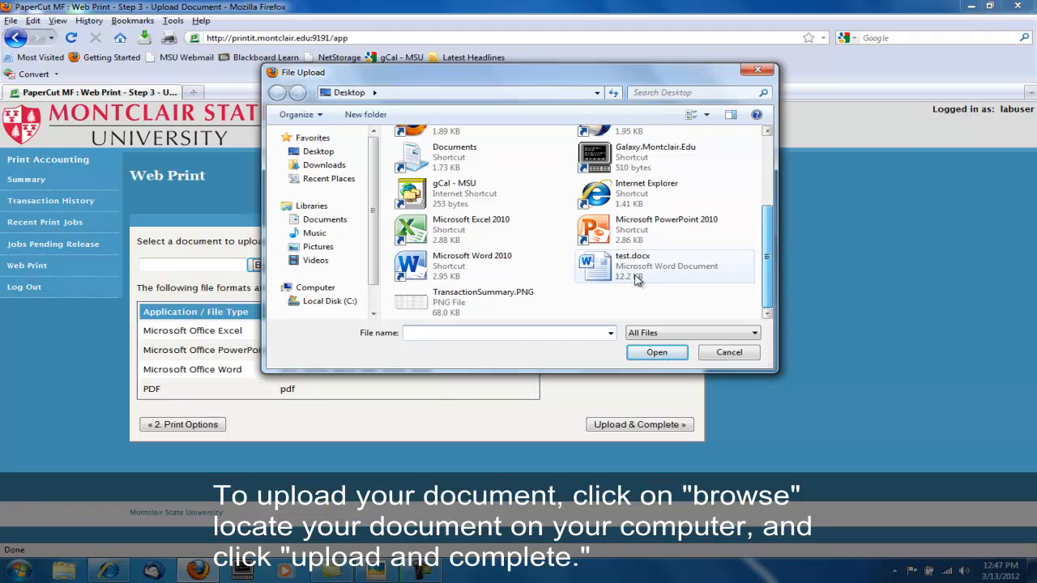
pyautogui.click(656, 352)
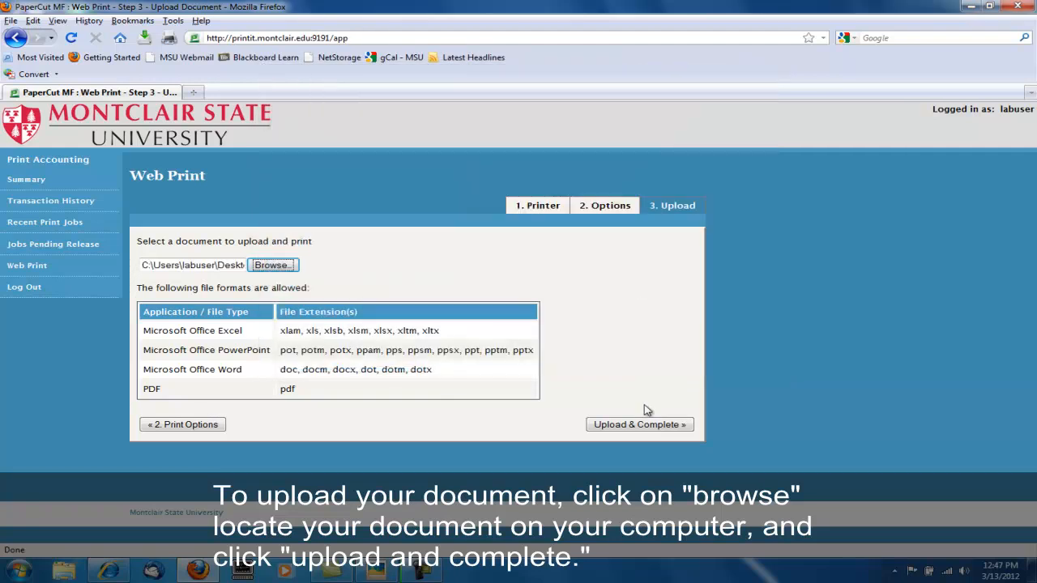
pyautogui.moveTo(639, 424)
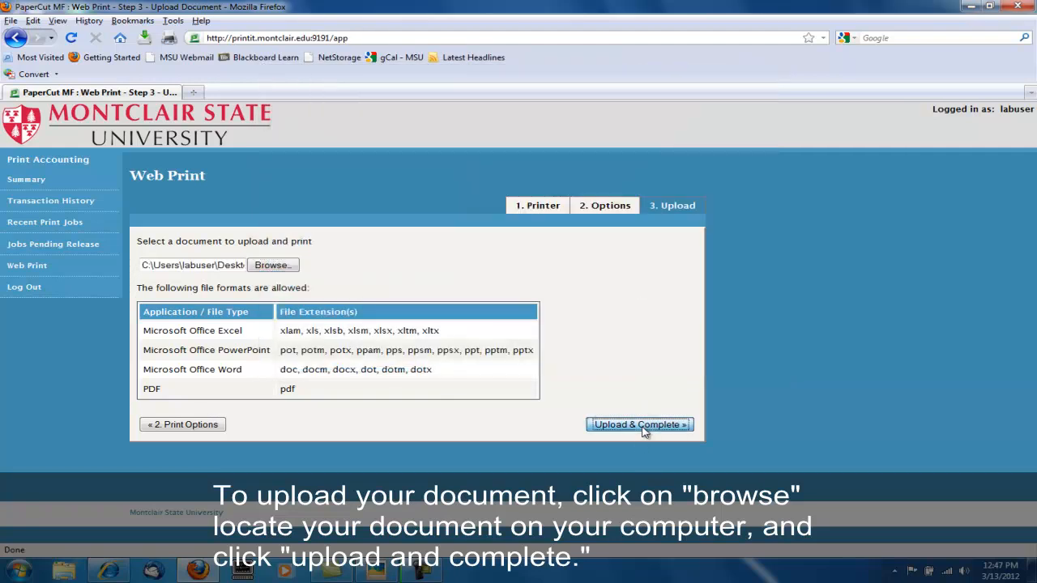
pyautogui.click(638, 424)
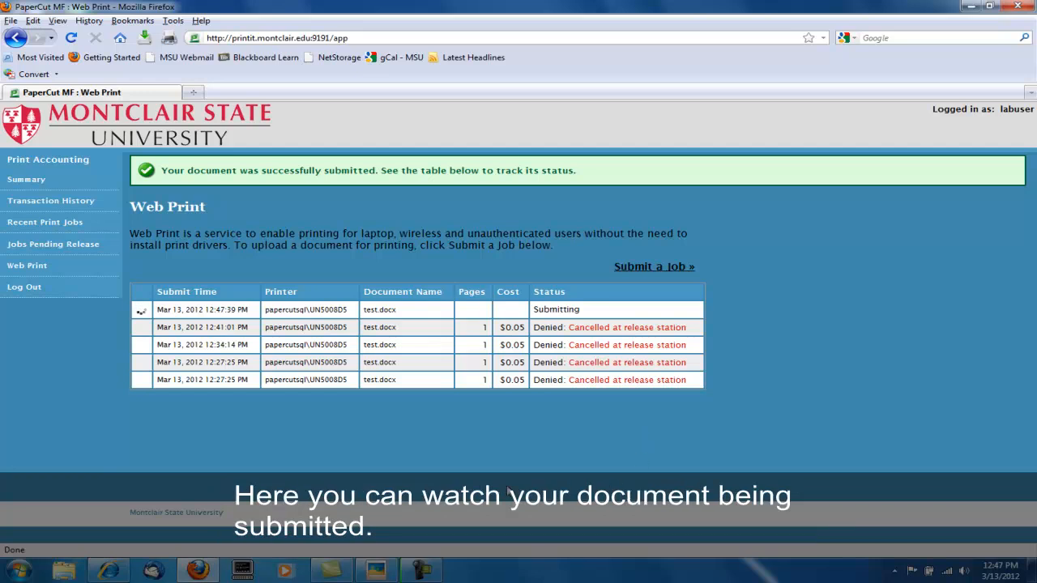
pyautogui.moveTo(561, 310)
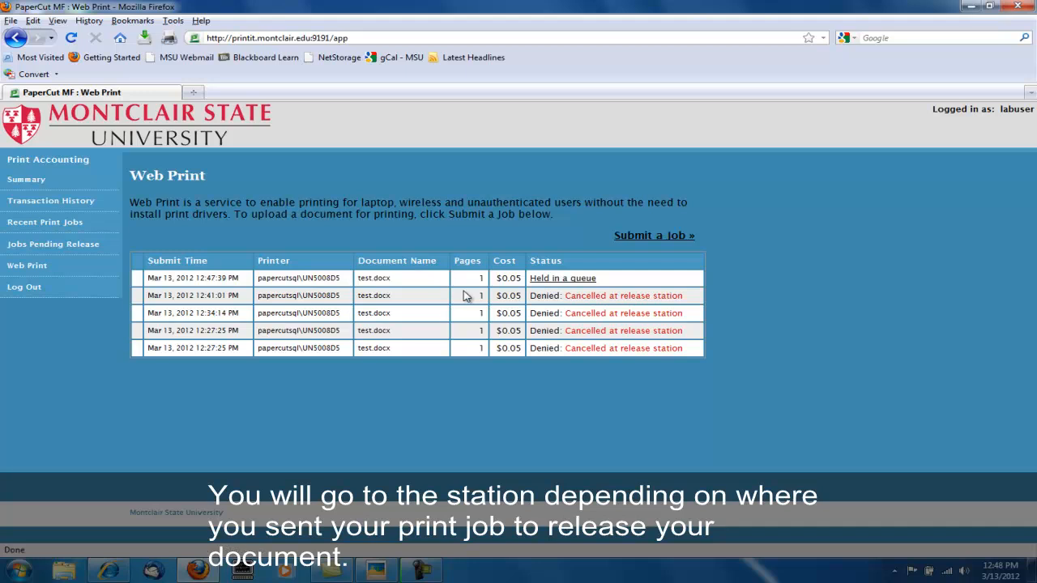
pyautogui.moveTo(52, 418)
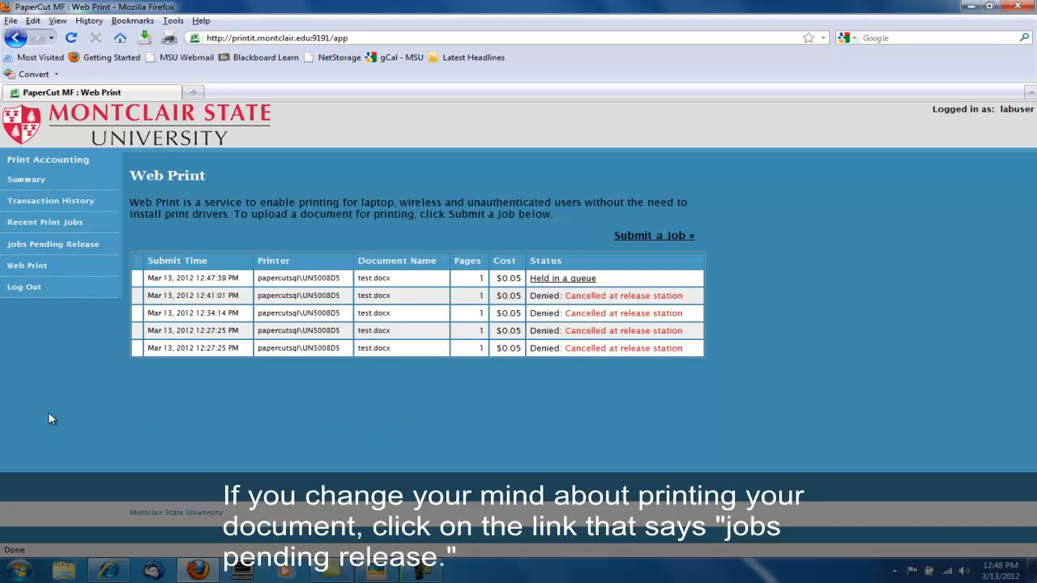
pyautogui.moveTo(51, 243)
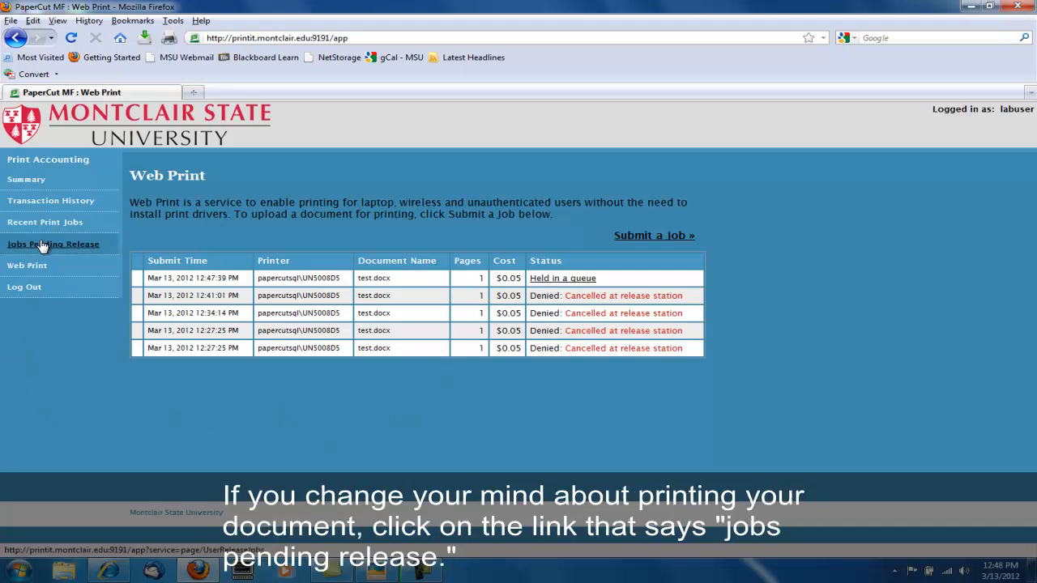
# Cancel the held test.docx job in Jobs Pending Release and refresh the now-empty list.
pyautogui.click(52, 243)
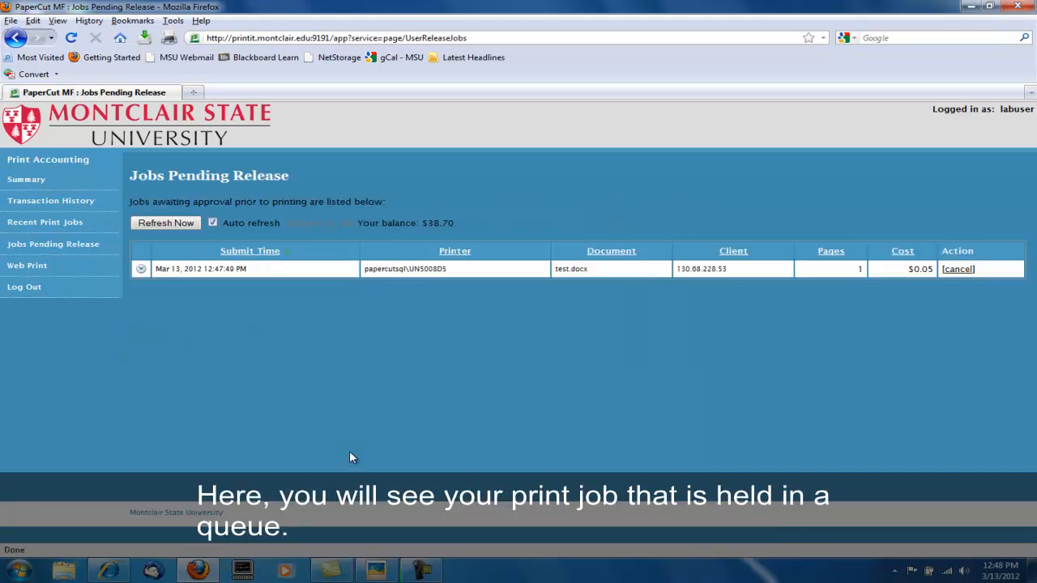
pyautogui.moveTo(457, 340)
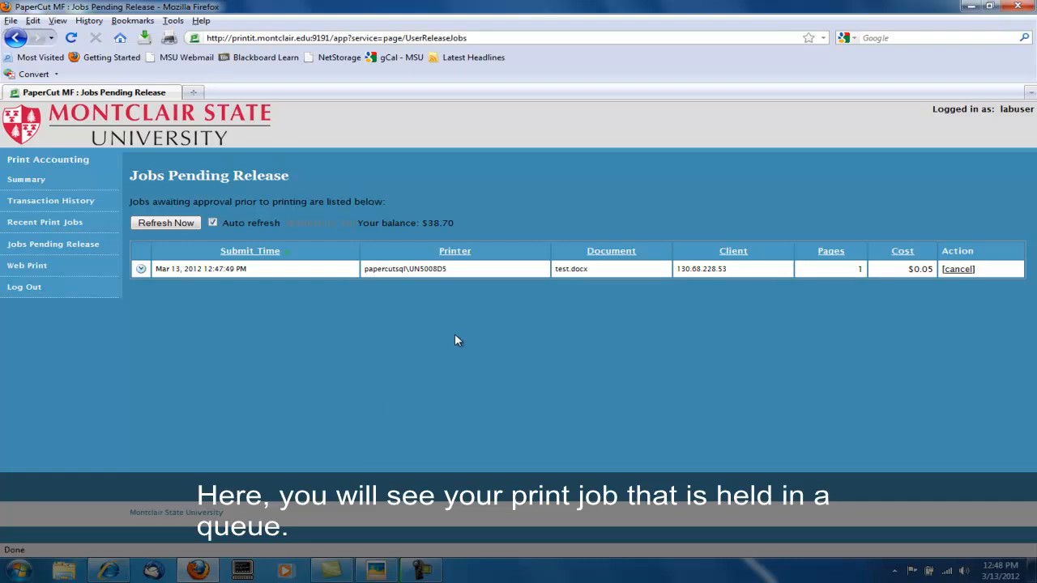
pyautogui.moveTo(776, 249)
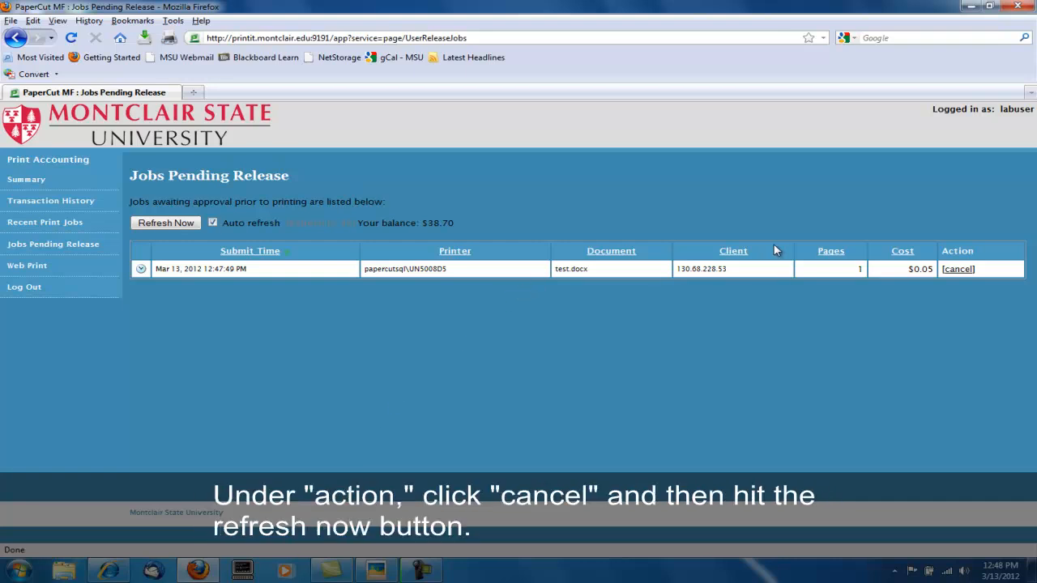
pyautogui.click(958, 269)
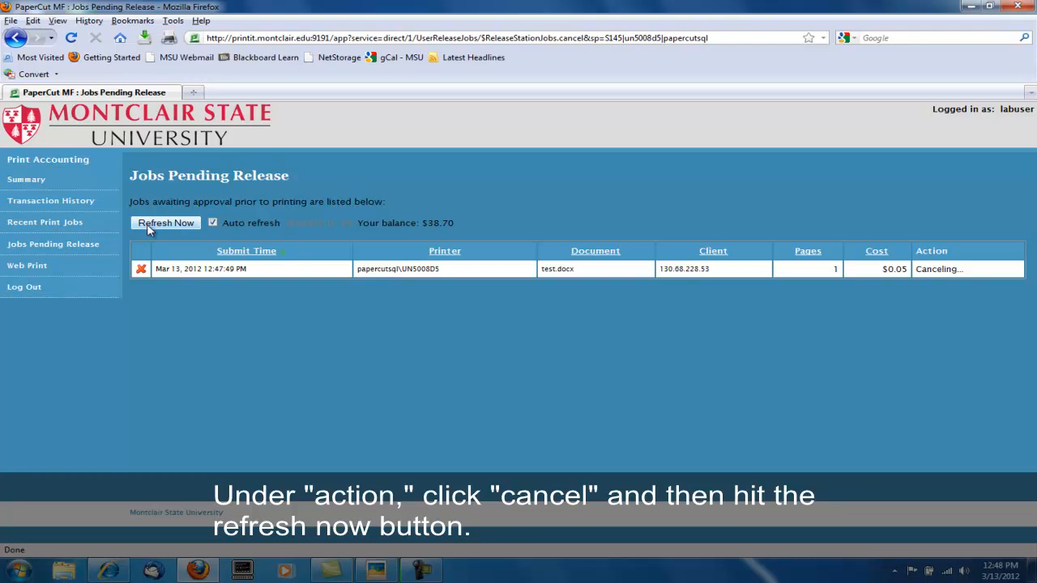
pyautogui.click(165, 223)
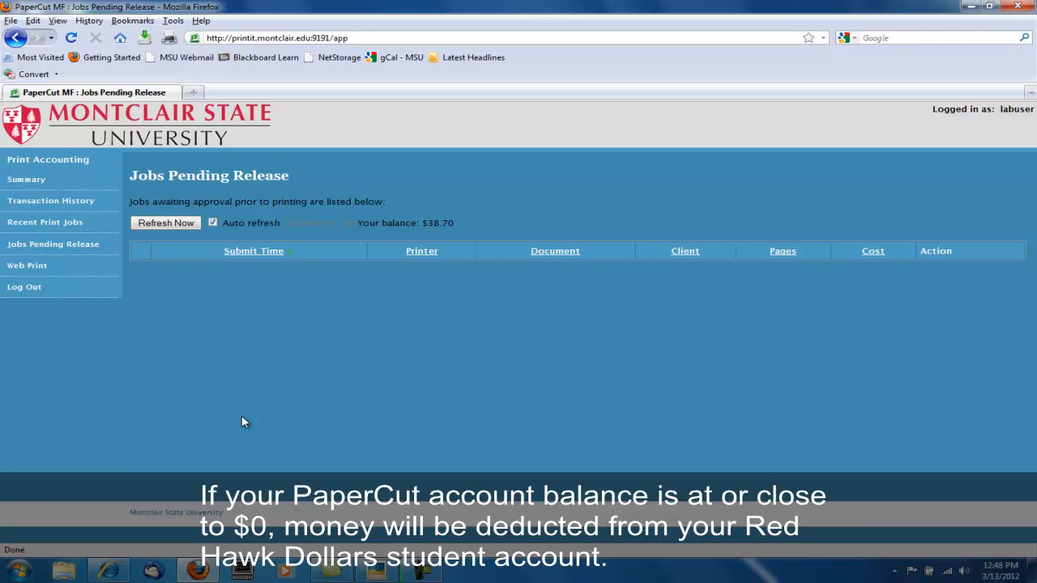
pyautogui.moveTo(52, 201)
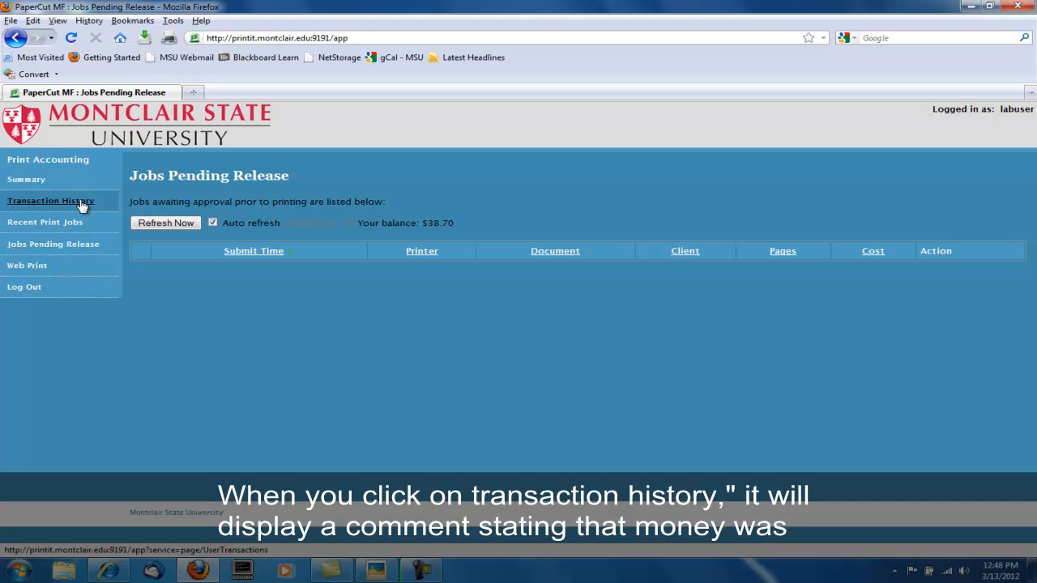
# Show Transaction History, dismissing the sample summary image so the empty page remains.
pyautogui.click(50, 201)
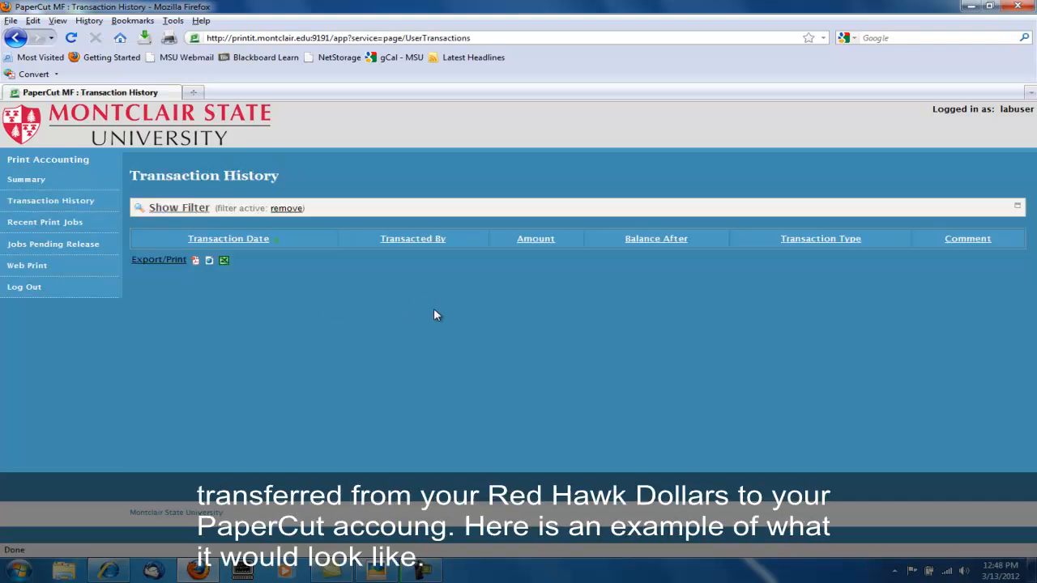
pyautogui.moveTo(966, 395)
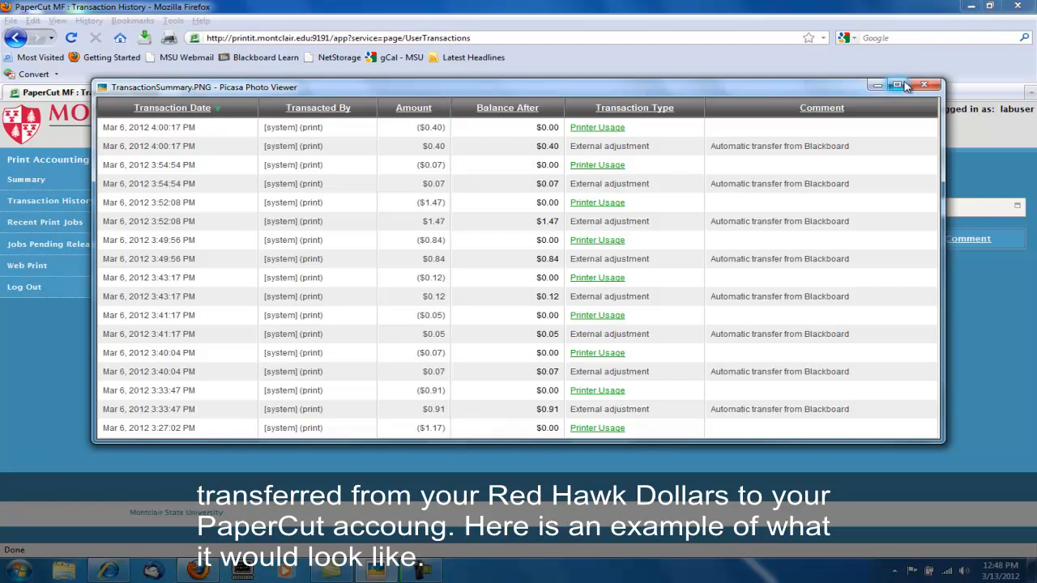
pyautogui.click(929, 84)
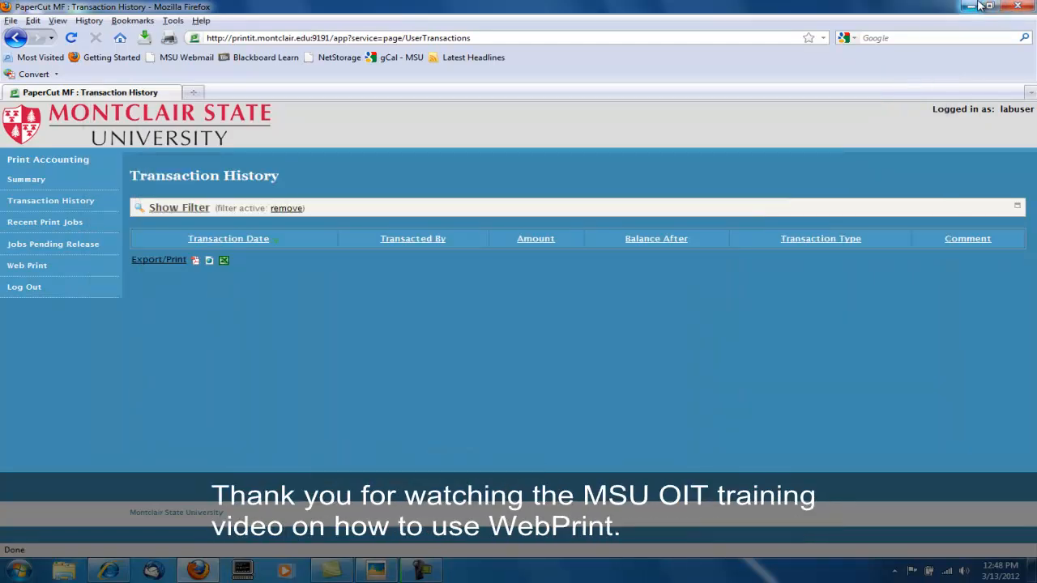